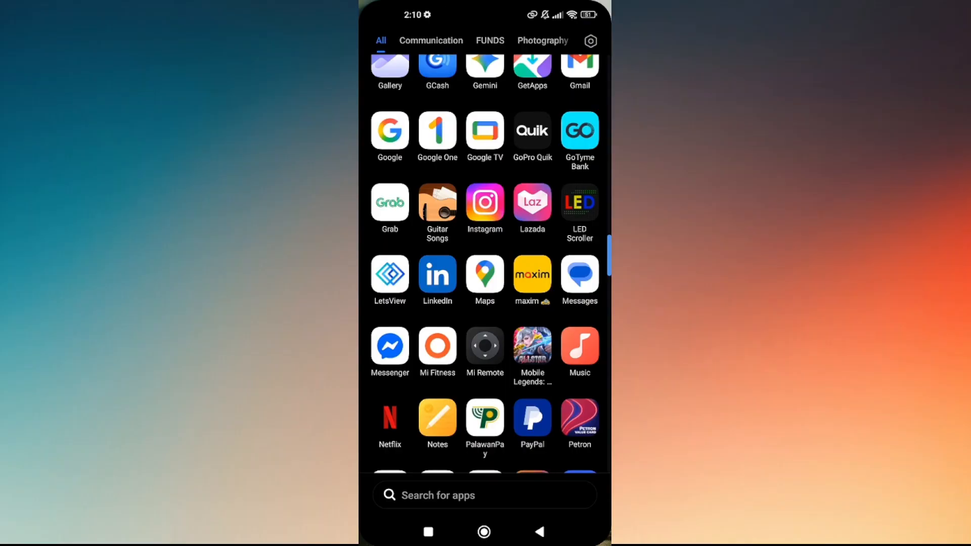
Step: Scroll the Android app drawer to find Chrome and launch it
scroll(up, 3)
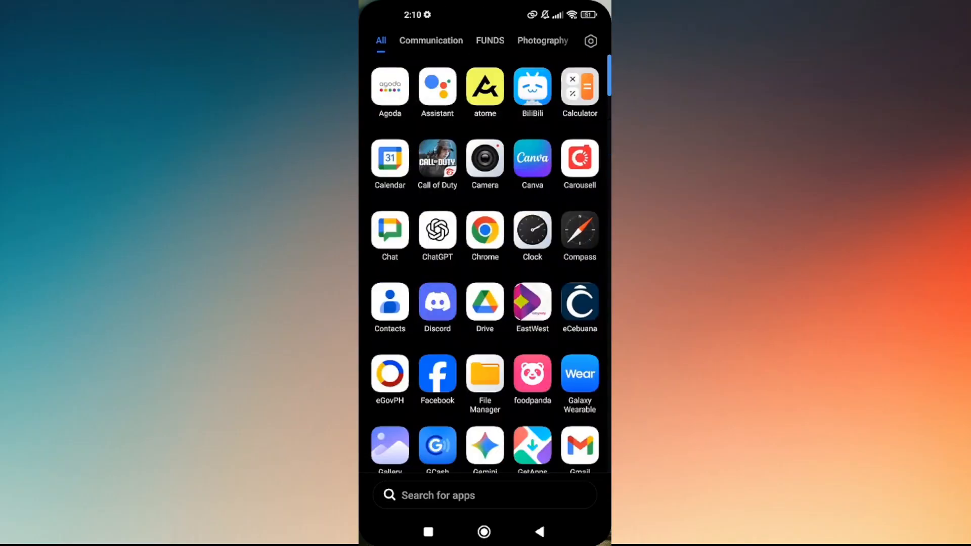
scroll(down, 3)
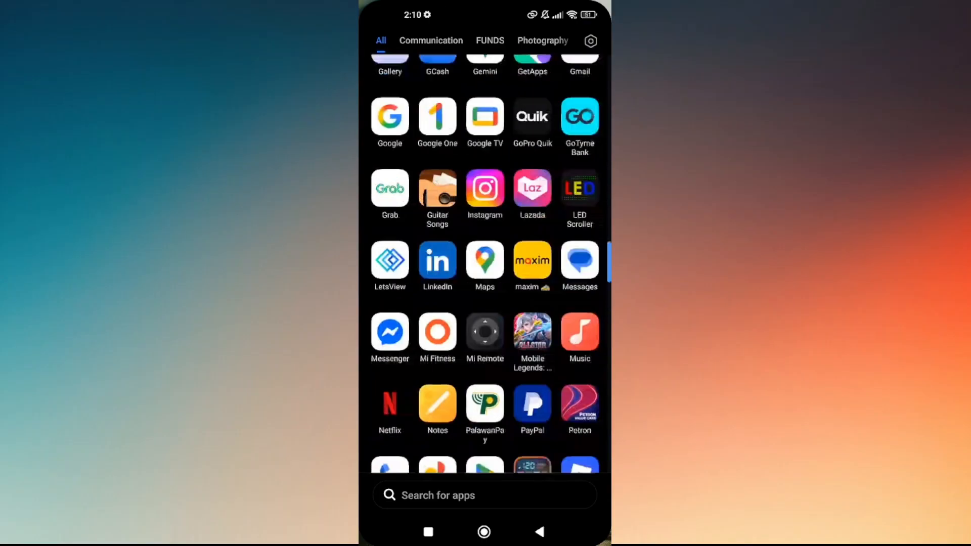
scroll(up, 3)
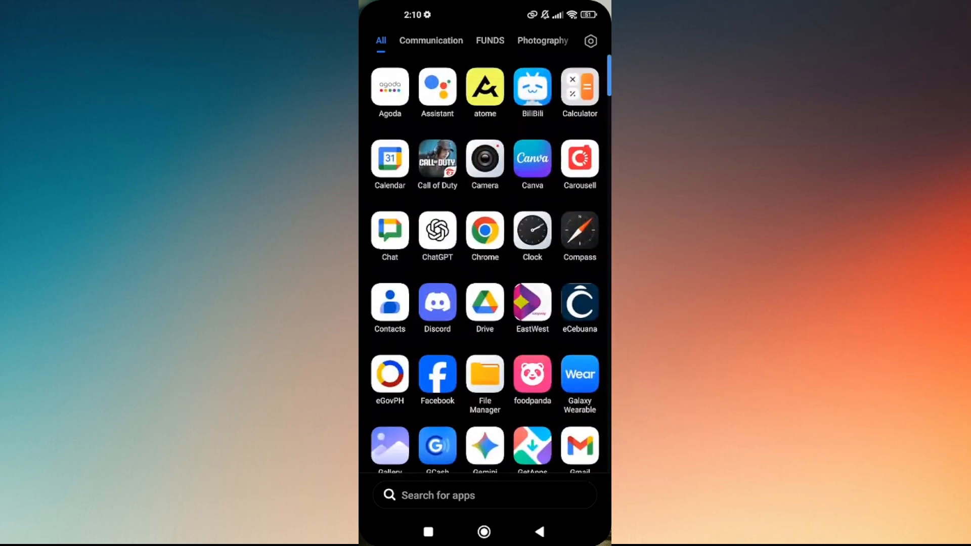
click(485, 235)
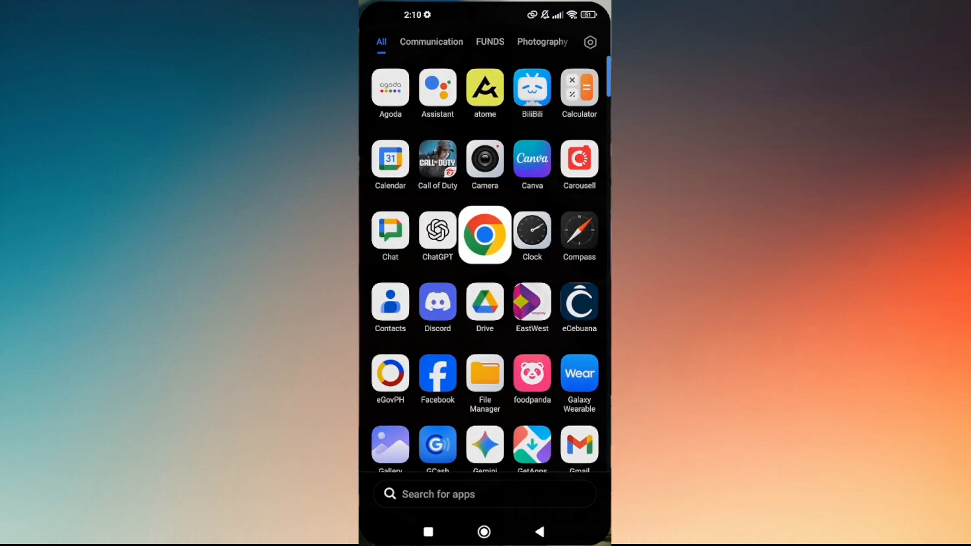
Step: Open the X Help Center 'Appeal a locked or suspended account' page in Chrome
click(485, 236)
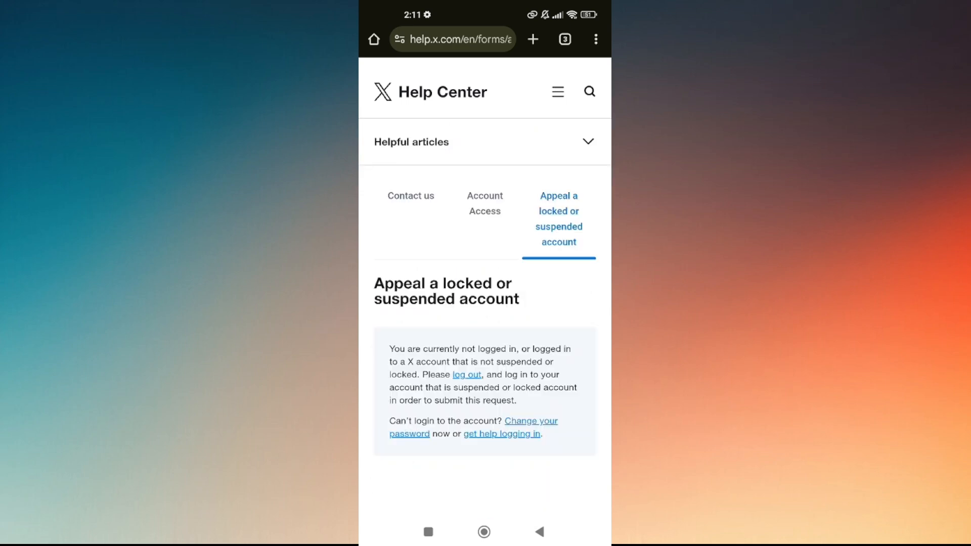
Step: Scroll the 'appeal' search results, including revenue sharing and Verified Organization appeals
scroll(up, 3)
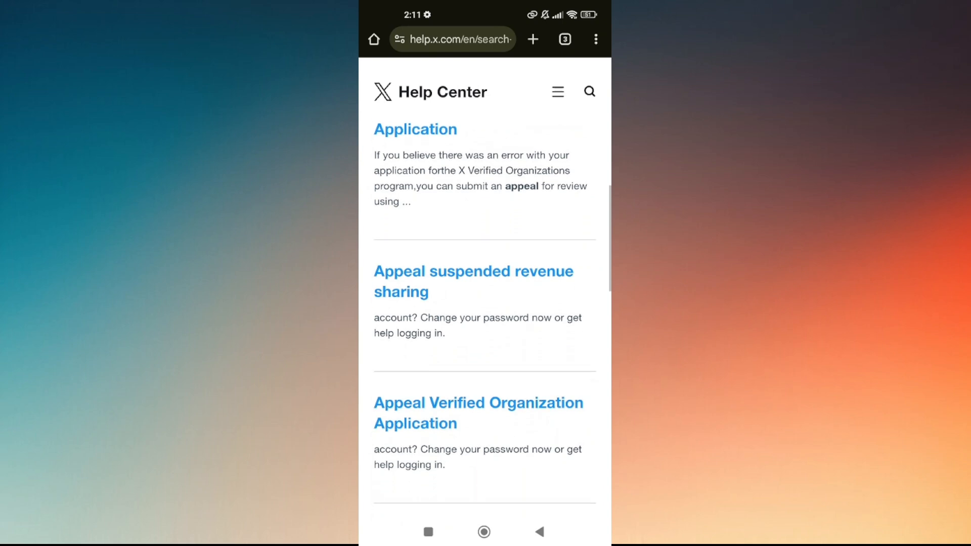
Step: Scroll the appeal page and follow the 'log out' link in its notice
scroll(down, 3)
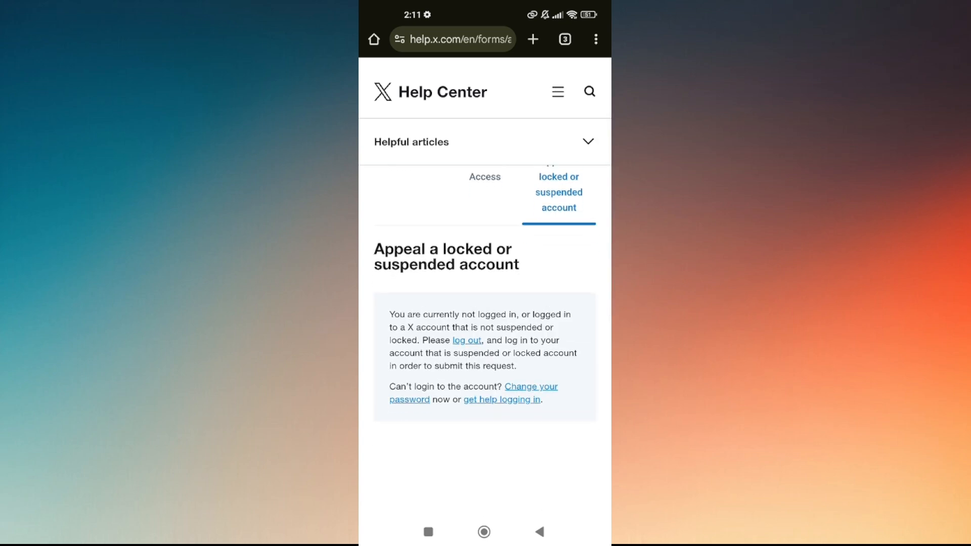
click(467, 339)
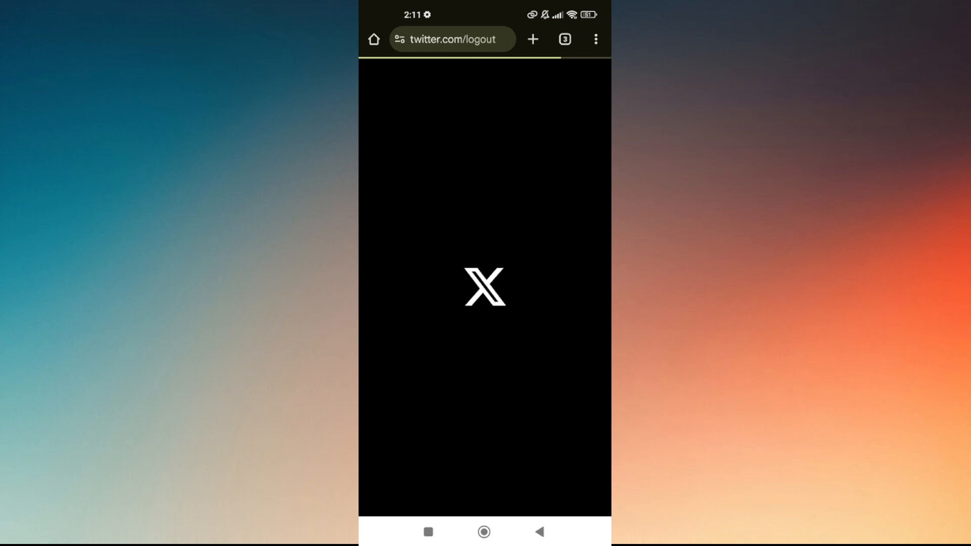